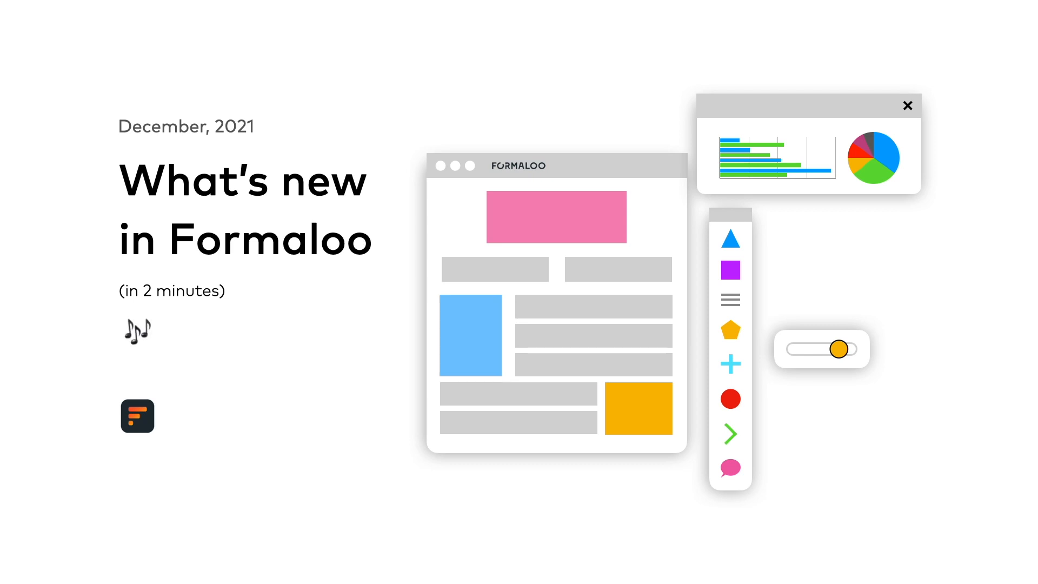
Advance past the intro to the Advanced Logic flowchart of the form's six fields.
key(Right)
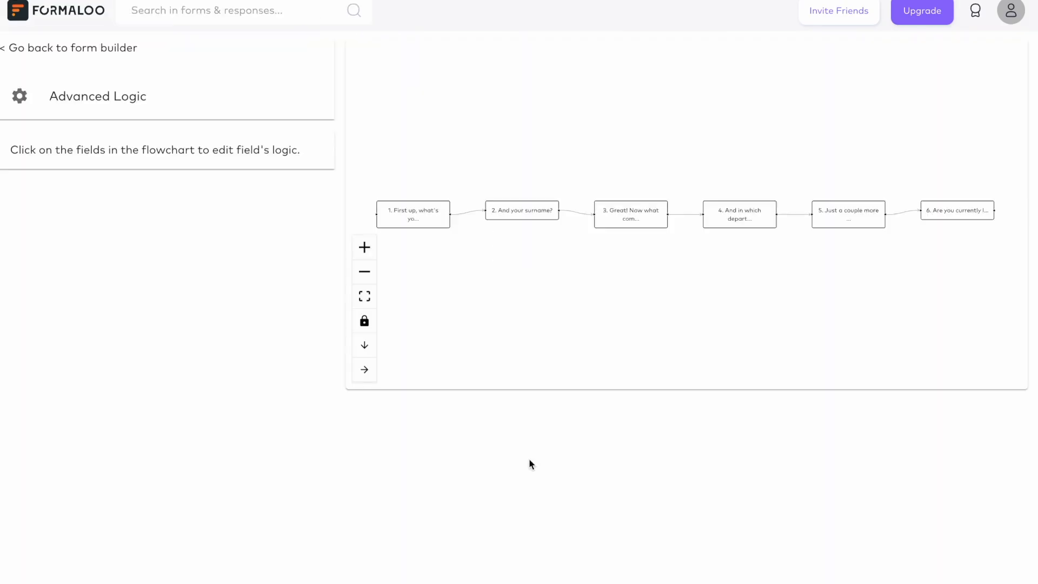
Add a rule on question 4: if Marketing, after submit go to a link.
click(739, 214)
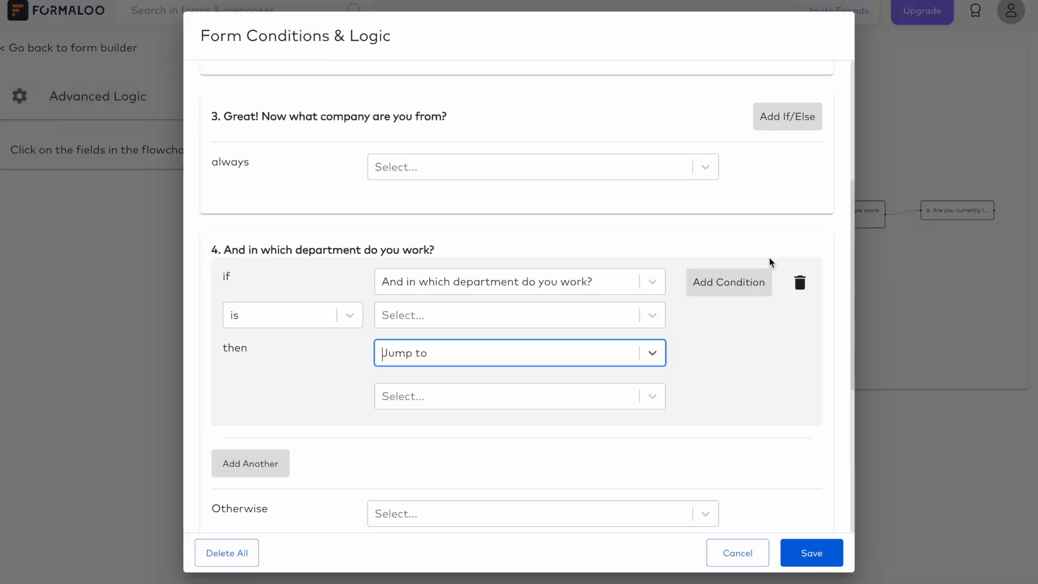
click(518, 315)
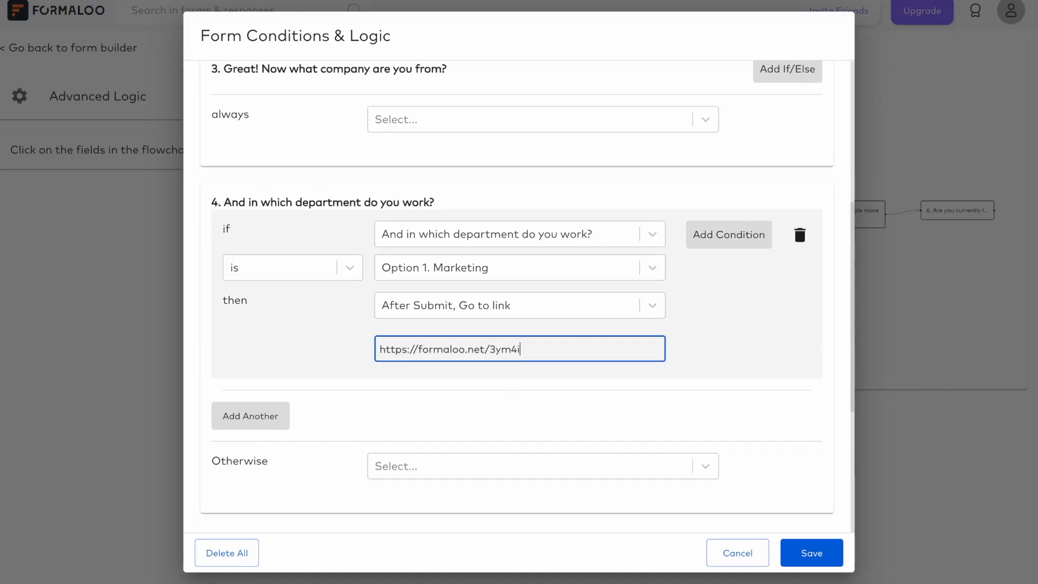
click(810, 553)
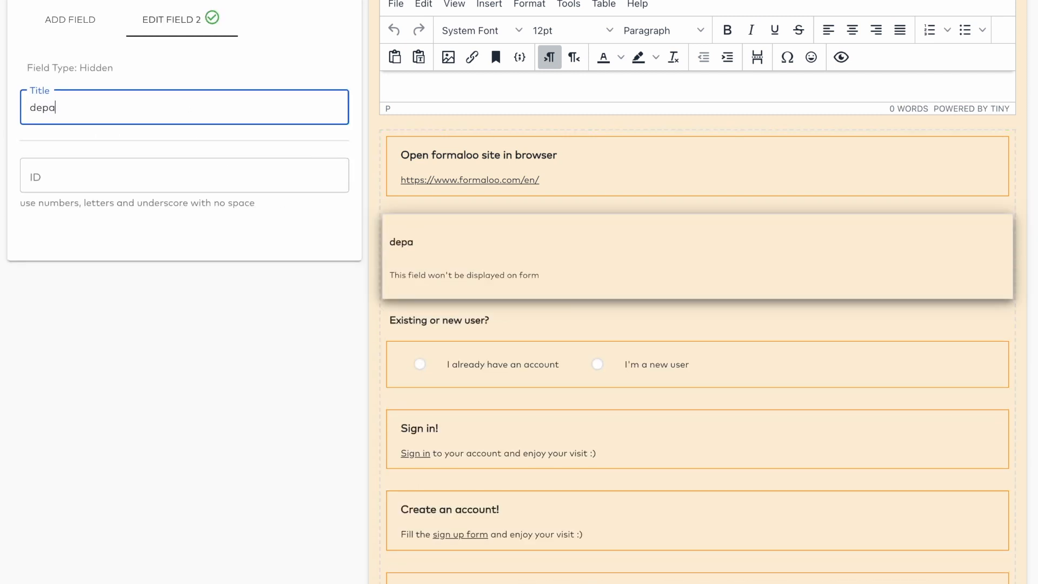
Title the new hidden field 'department'.
text(department)
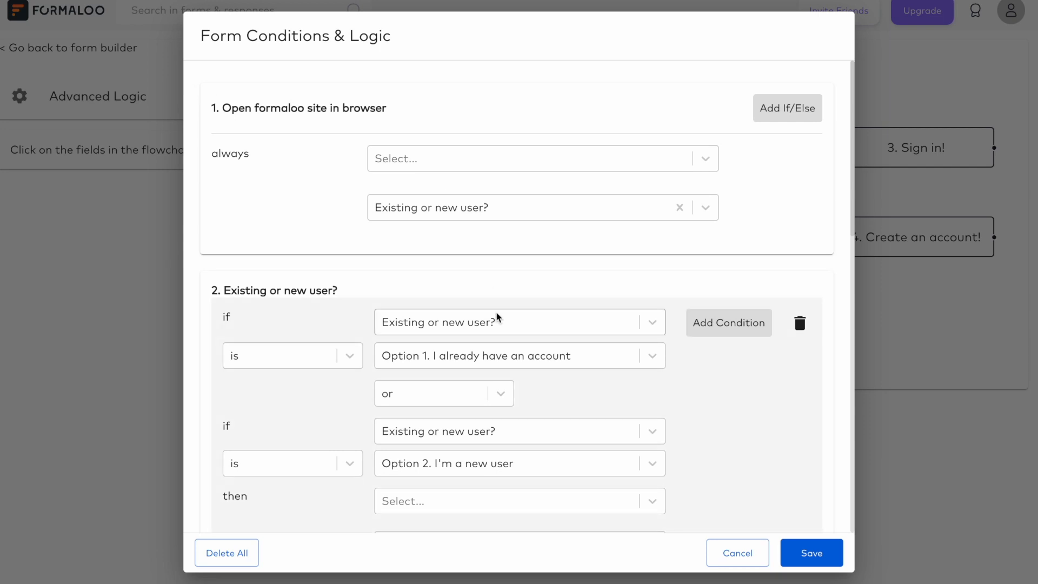
Set the new-user rule to Show the department field and save it.
scroll(down, 3)
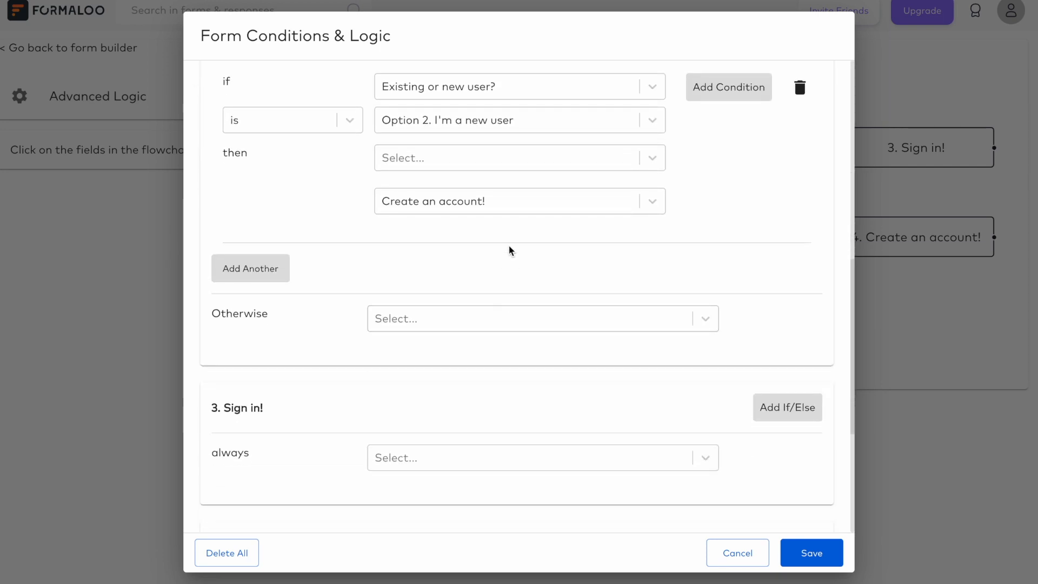
click(519, 158)
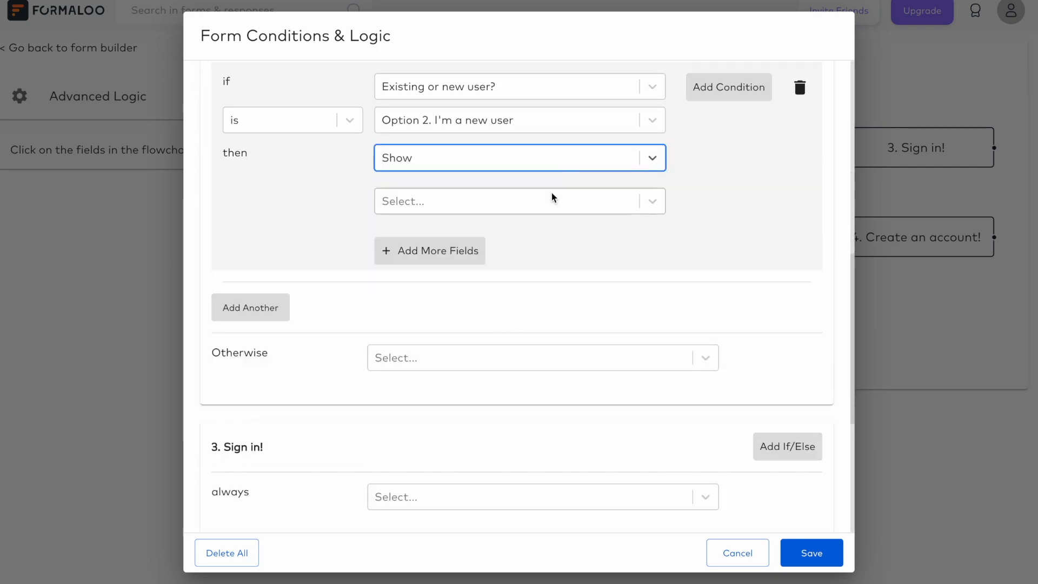
click(519, 201)
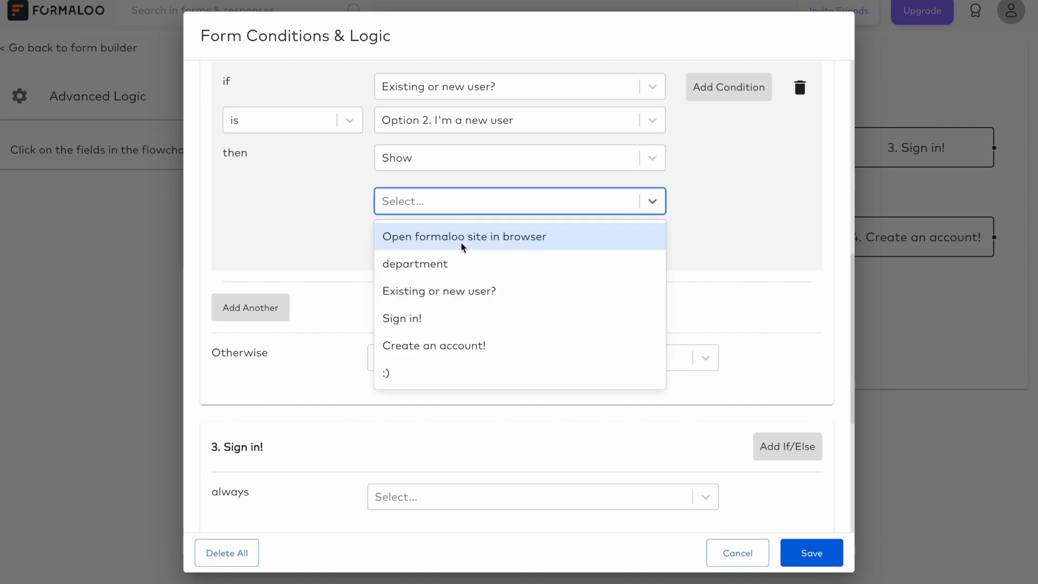
click(415, 264)
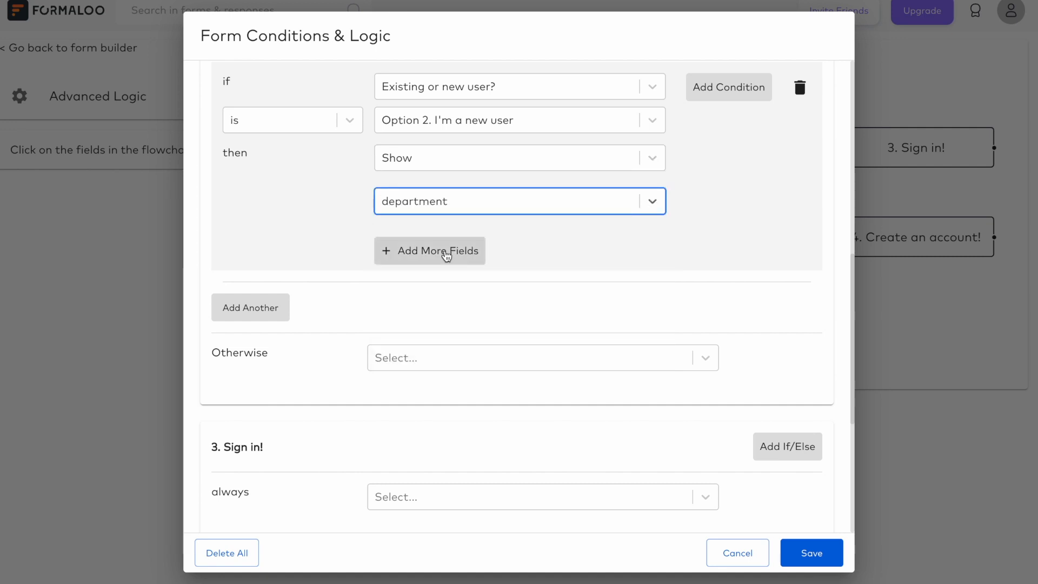
click(429, 250)
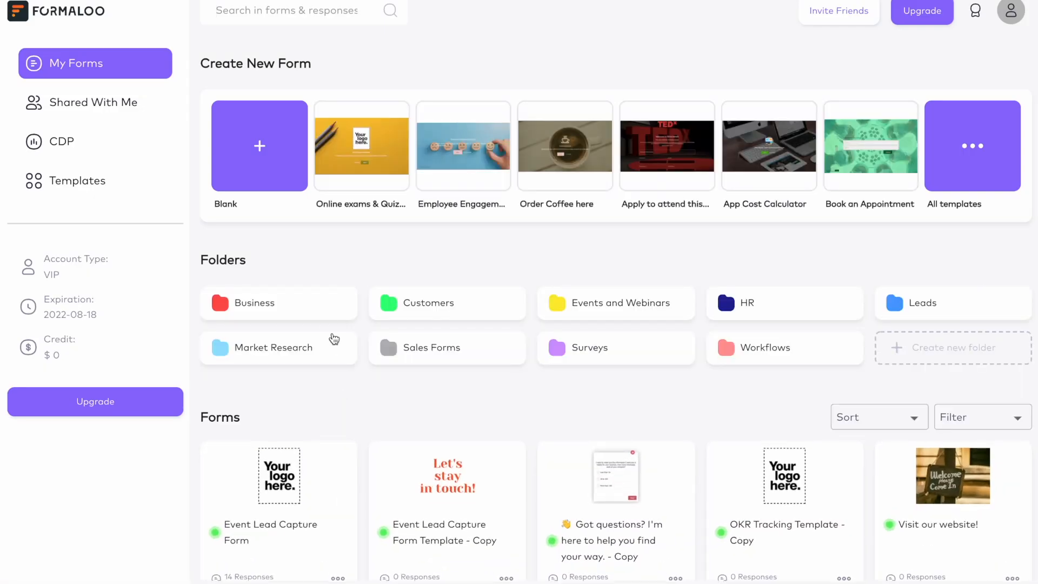
Start a blank form inside the Business > Marketing folder.
click(253, 303)
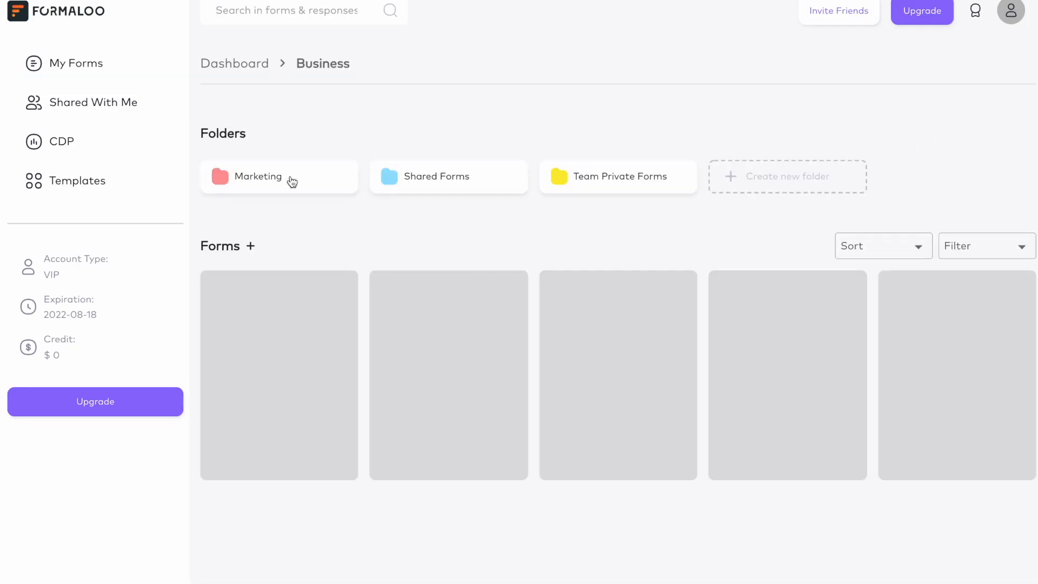
click(258, 176)
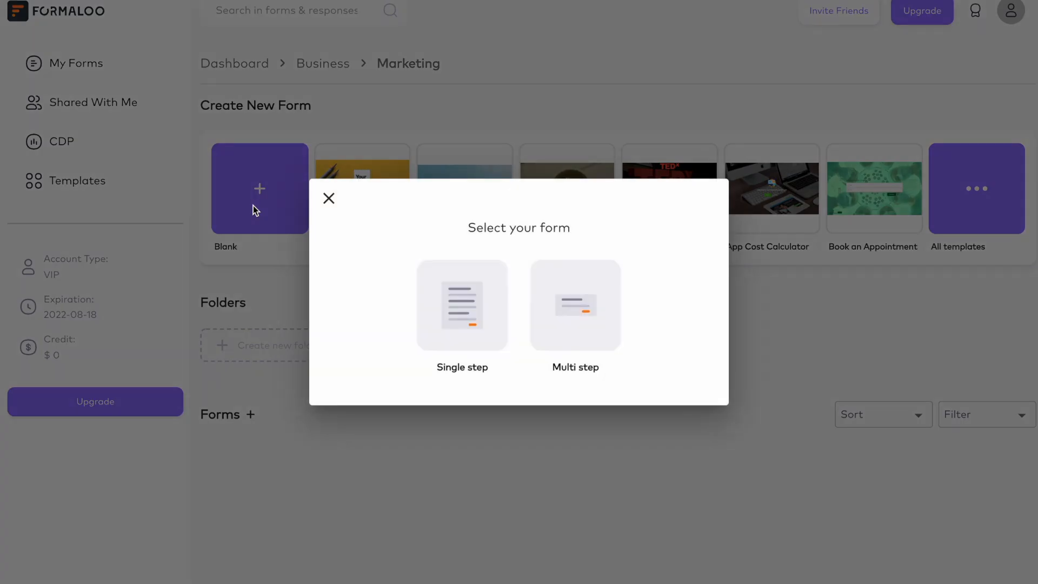
click(329, 198)
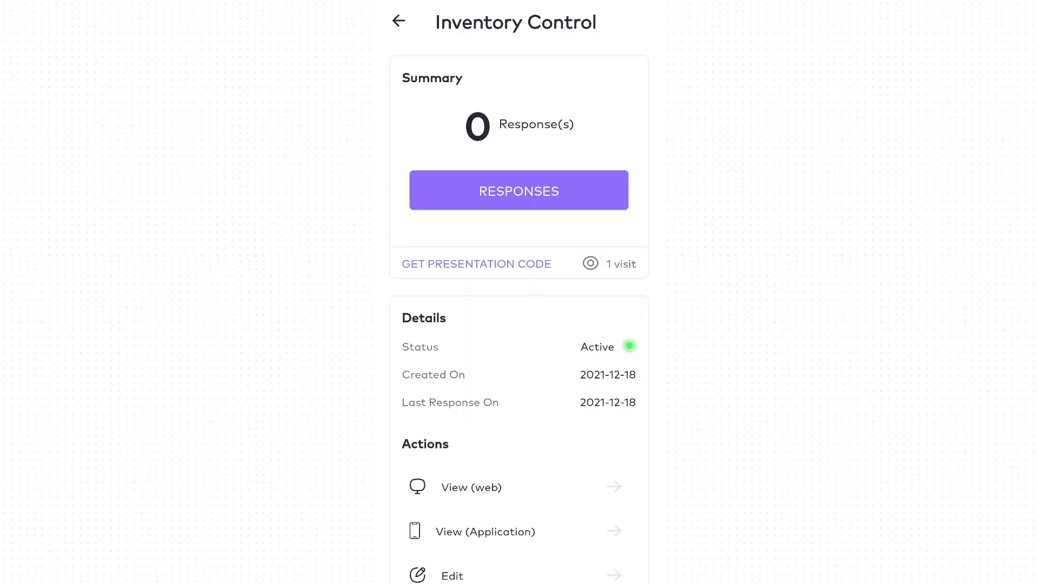
Open Inventory Control on mobile and begin a response with quantity 3.
click(518, 190)
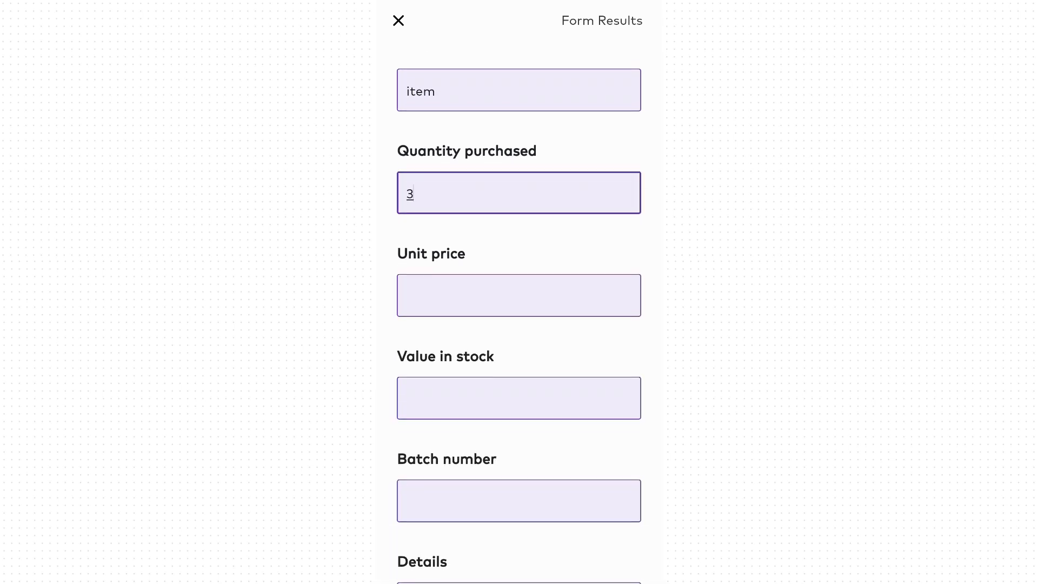
scroll(down, 3)
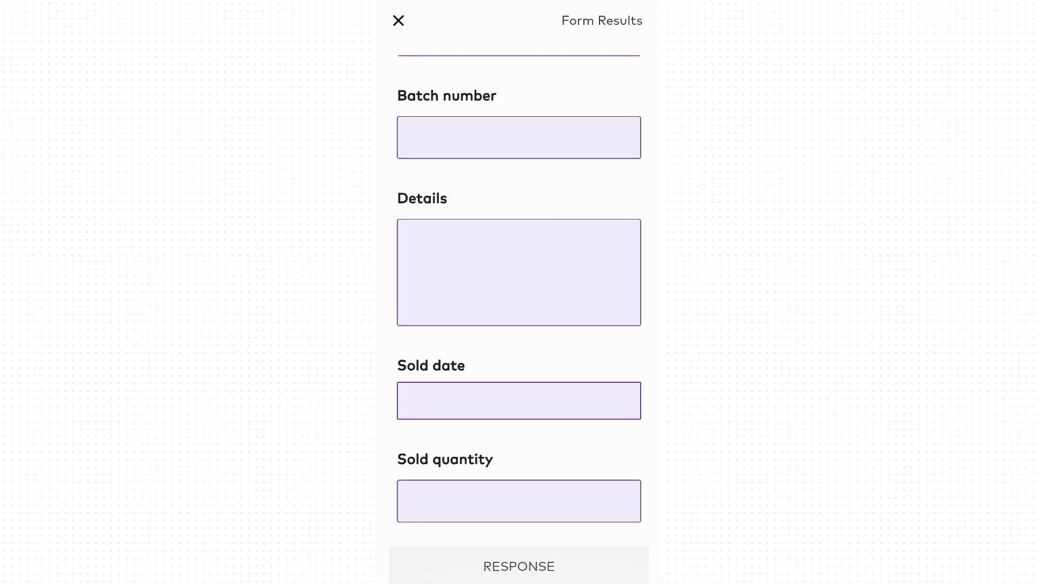